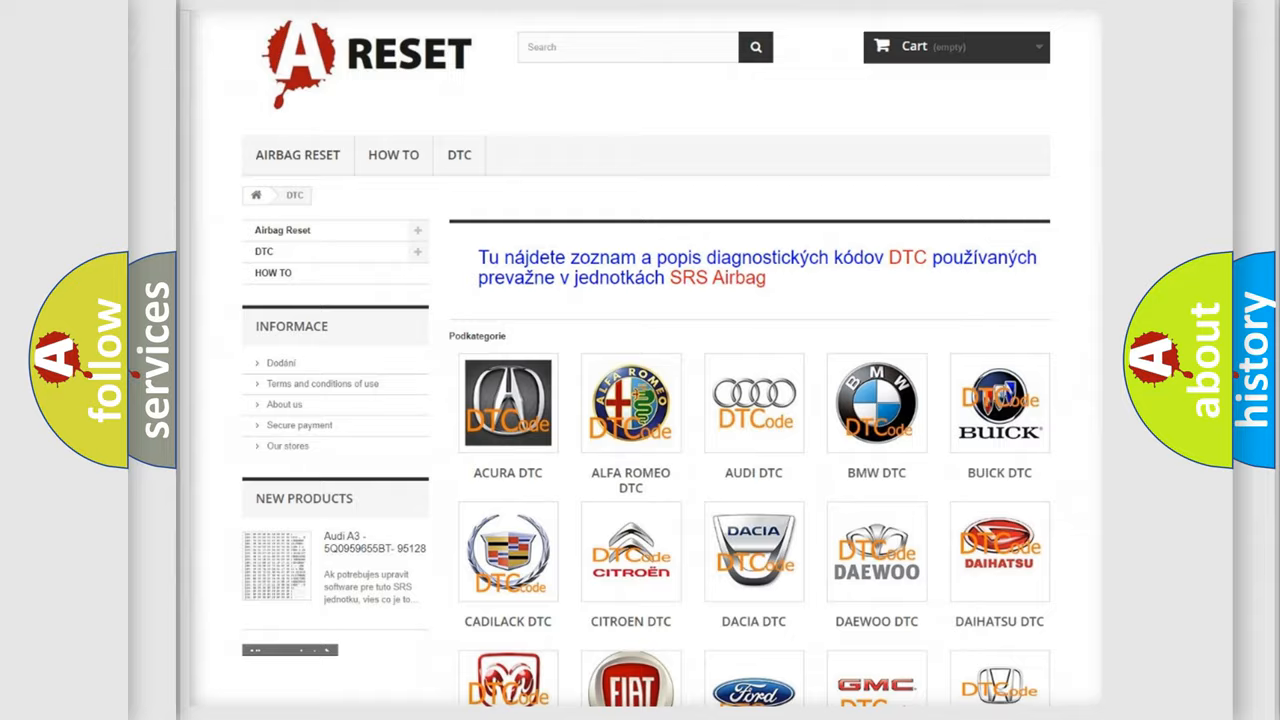
# Open the Jeep DTC code list from the brand grid and scroll through its codes.
pyautogui.scroll(-3)
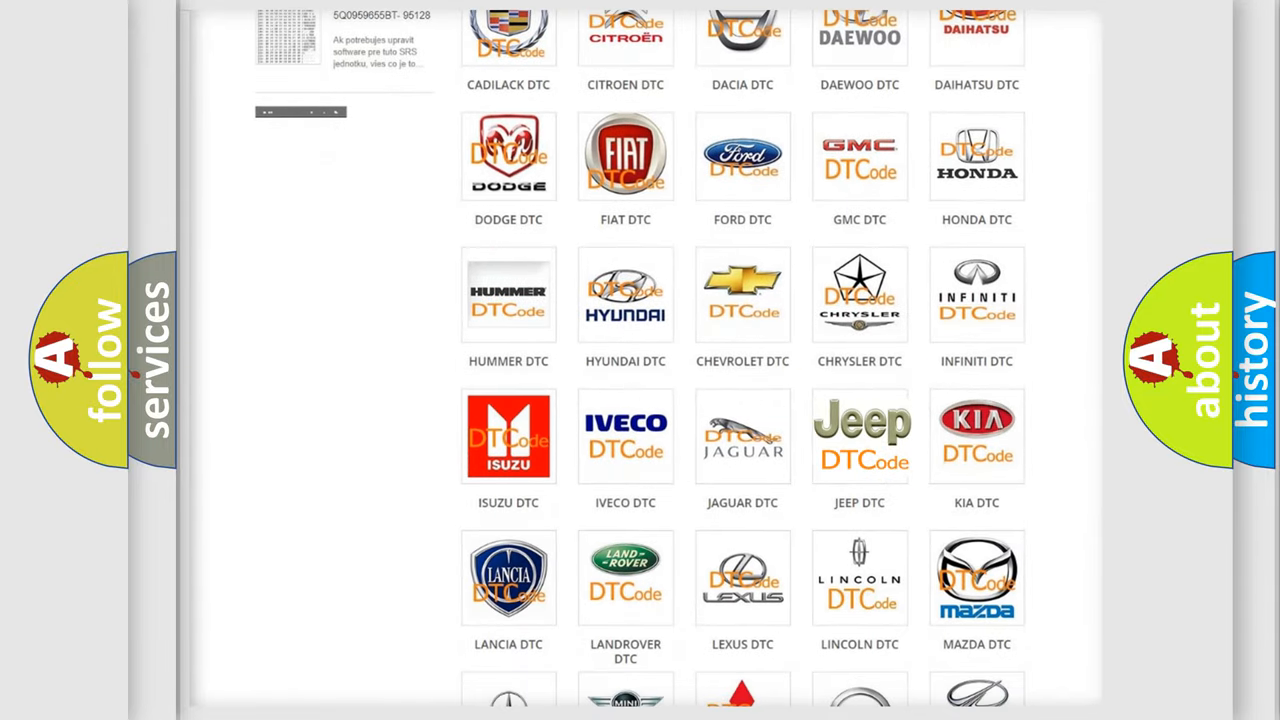
pyautogui.click(860, 436)
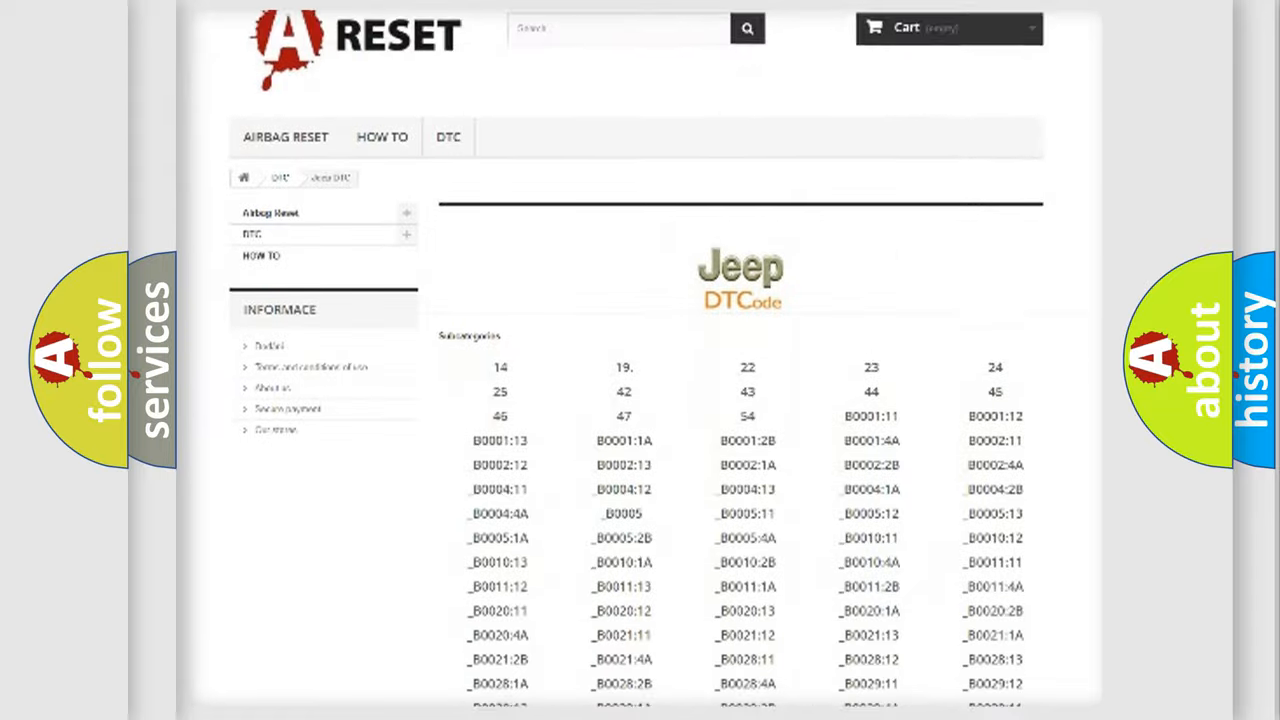
pyautogui.scroll(-3)
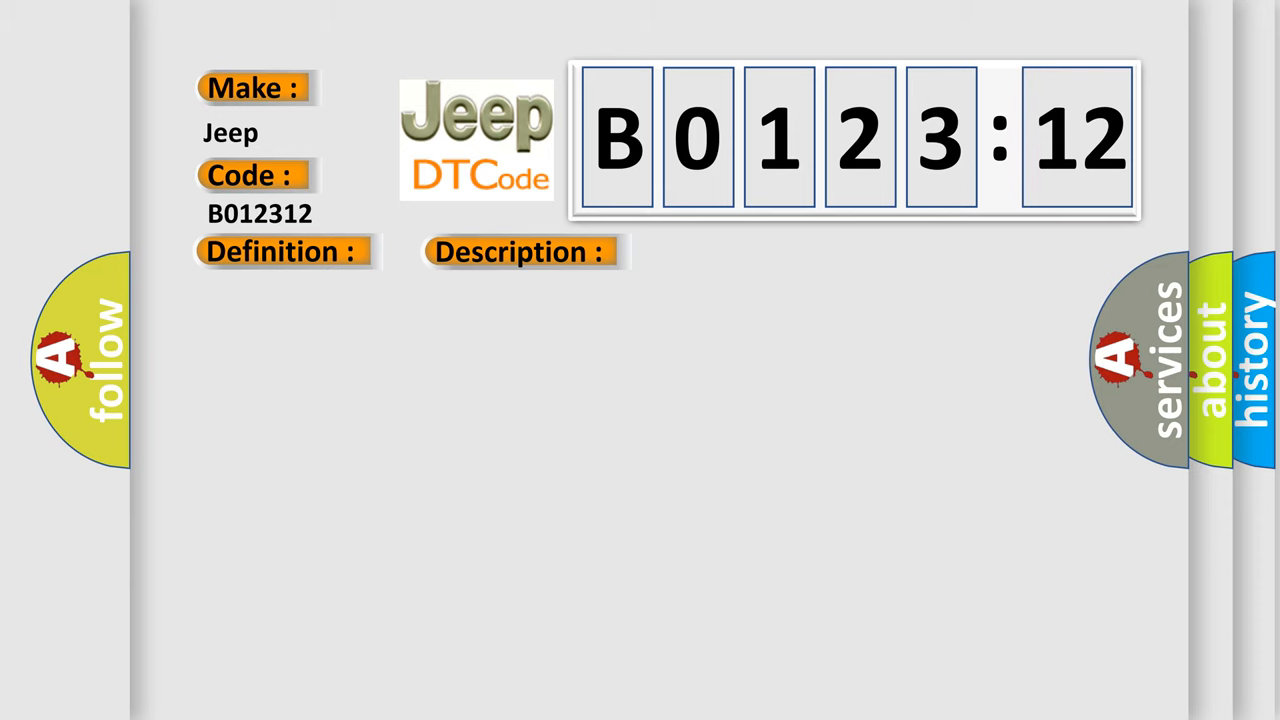
# Reveal the Cause text for Jeep B0123:12, citing battery terminal corrosion.
pyautogui.click(736, 252)
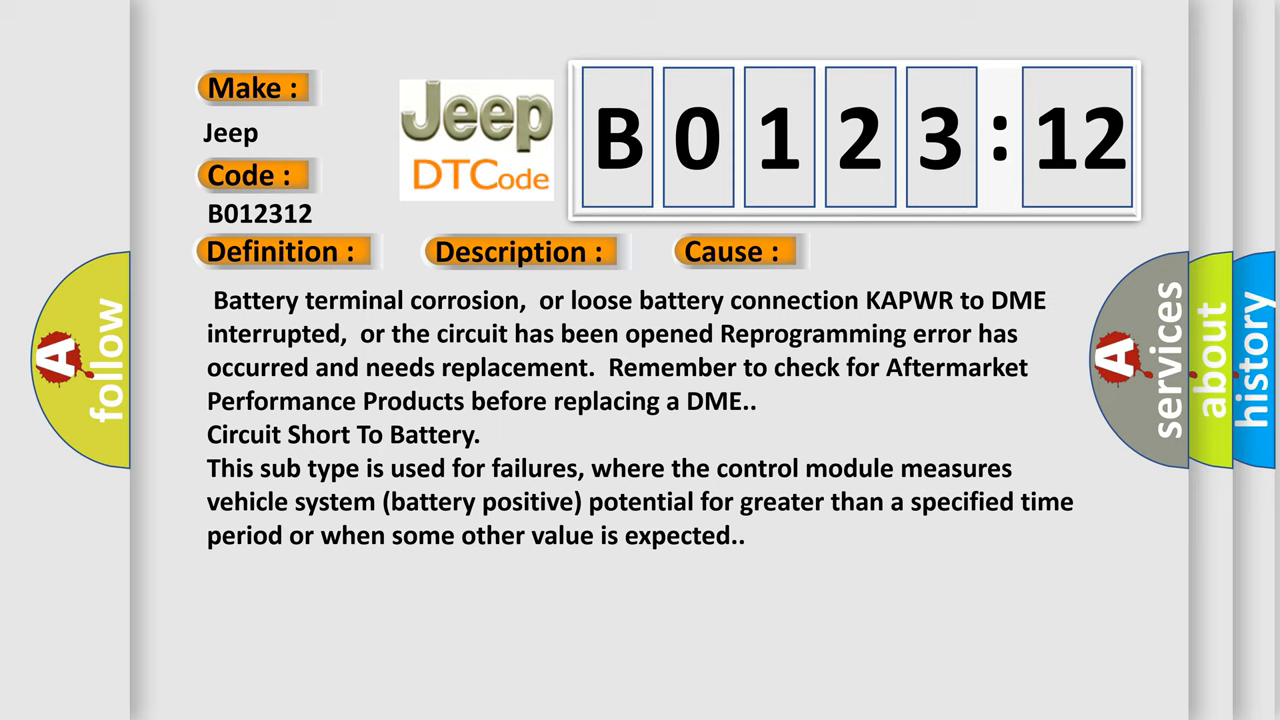